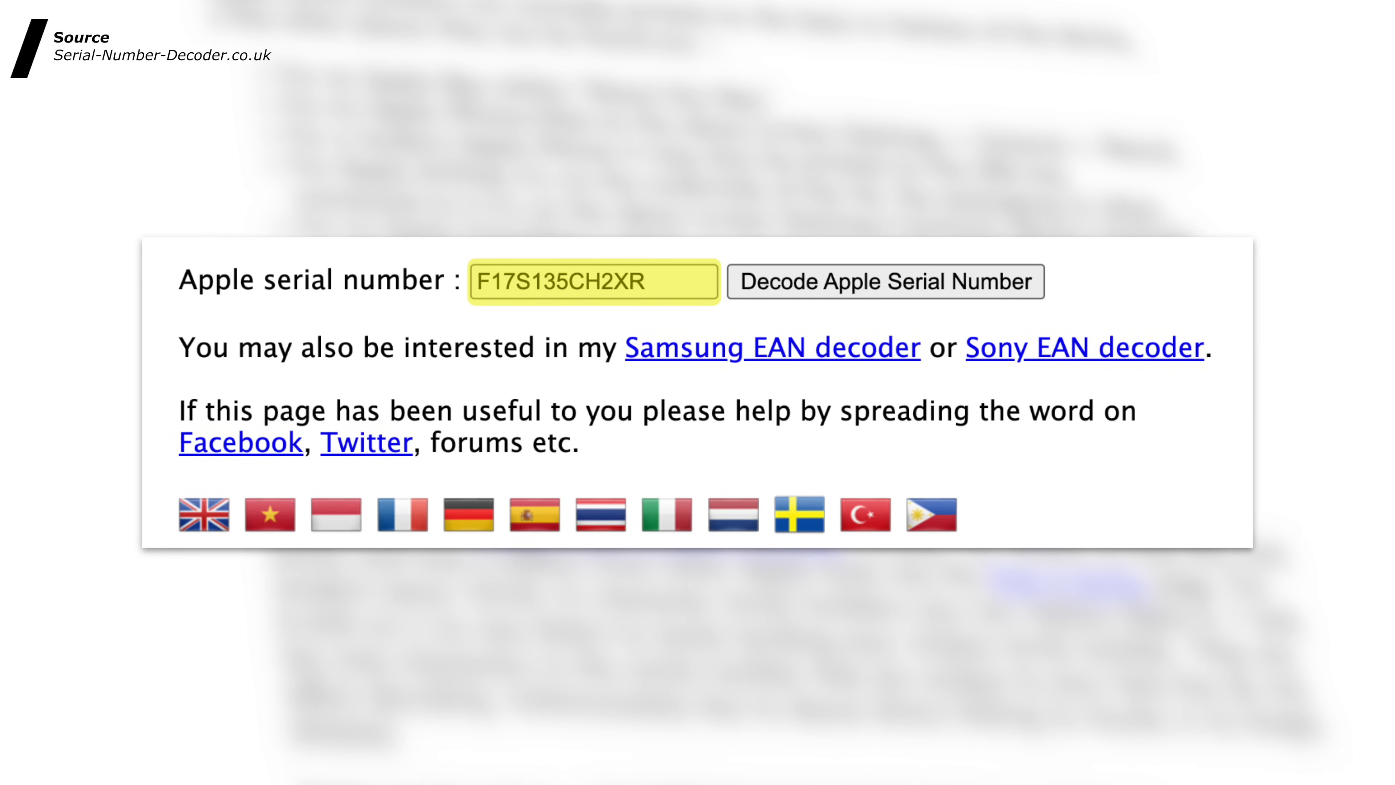
click(873, 282)
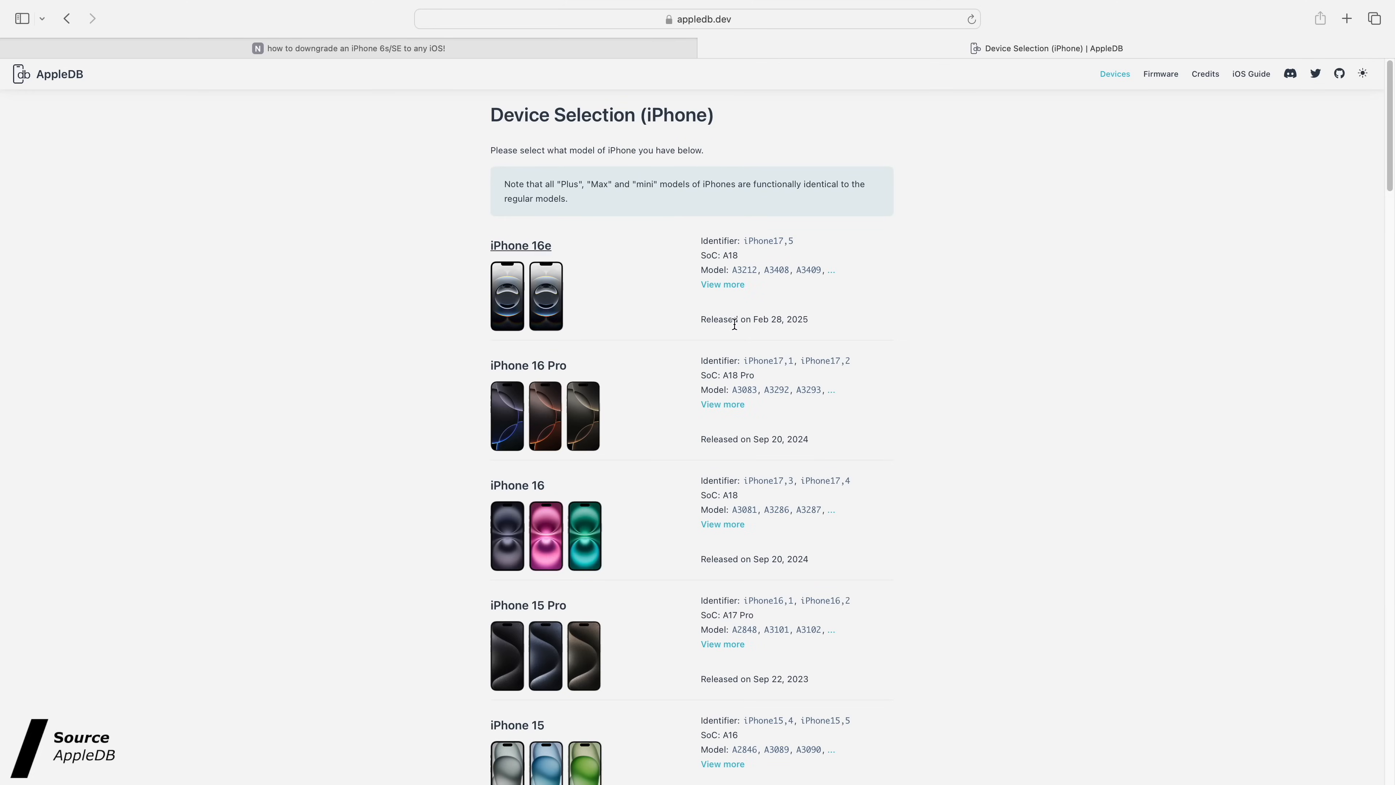
Start the iPhone SE (1st generation) iOS 9.3.3 IPSW download, allowing appldnld.apple.com
scroll(down, 3)
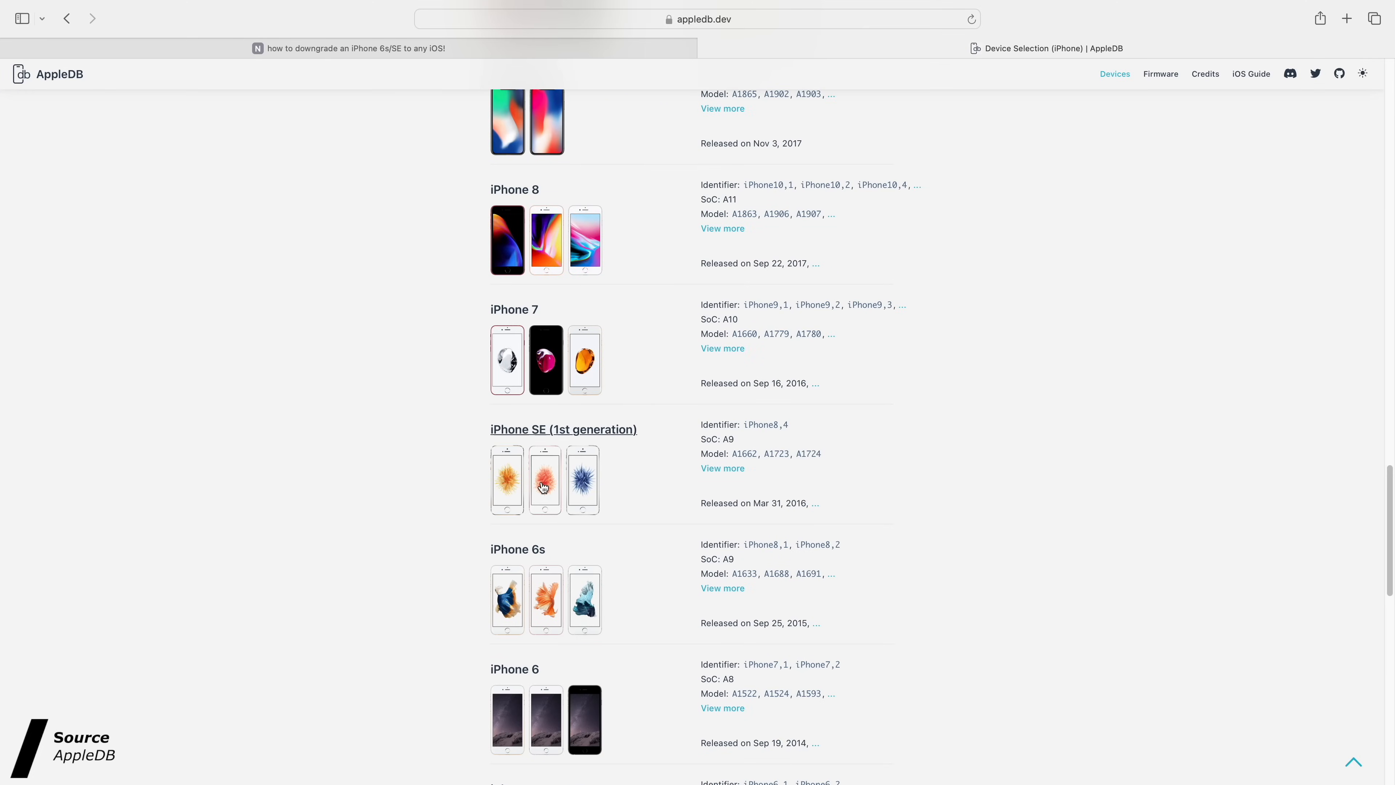
click(545, 480)
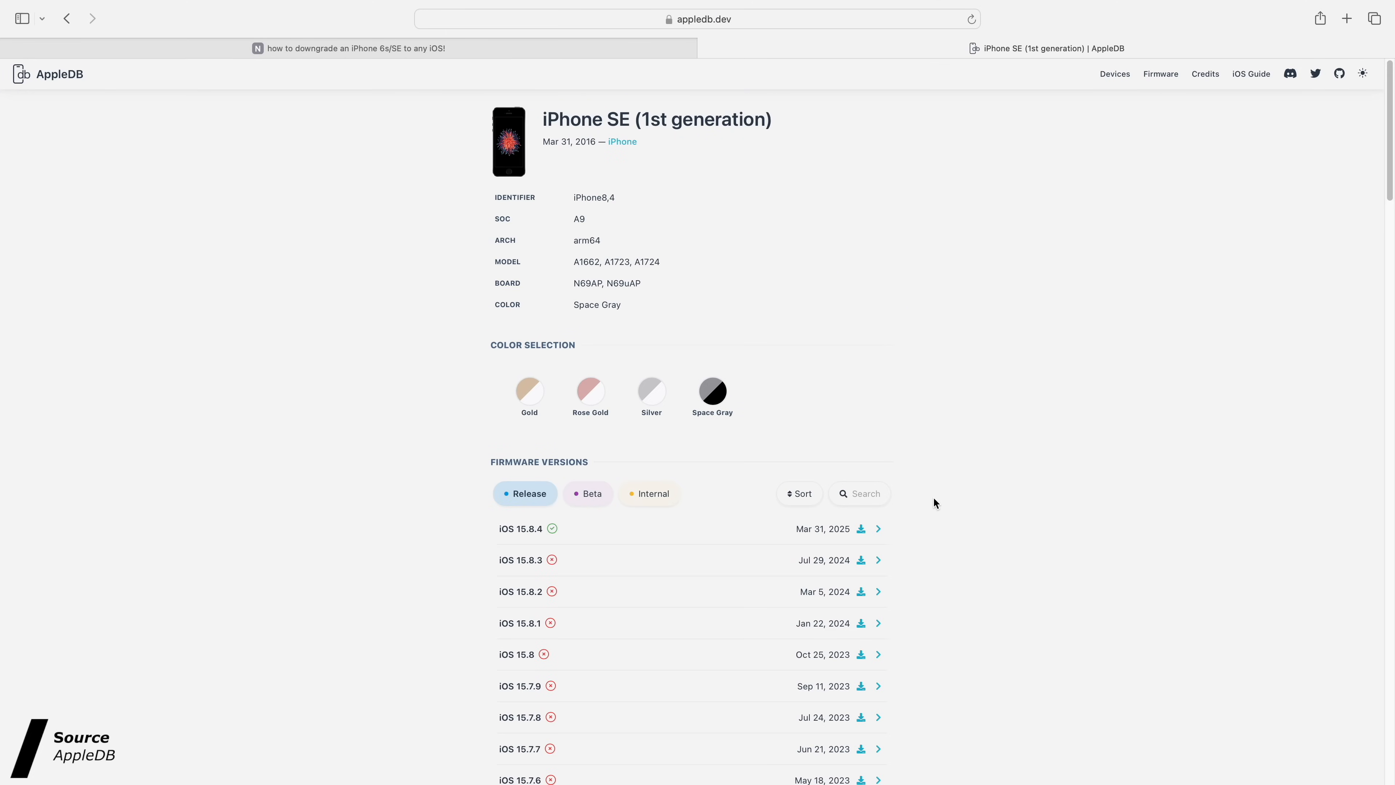
scroll(down, 3)
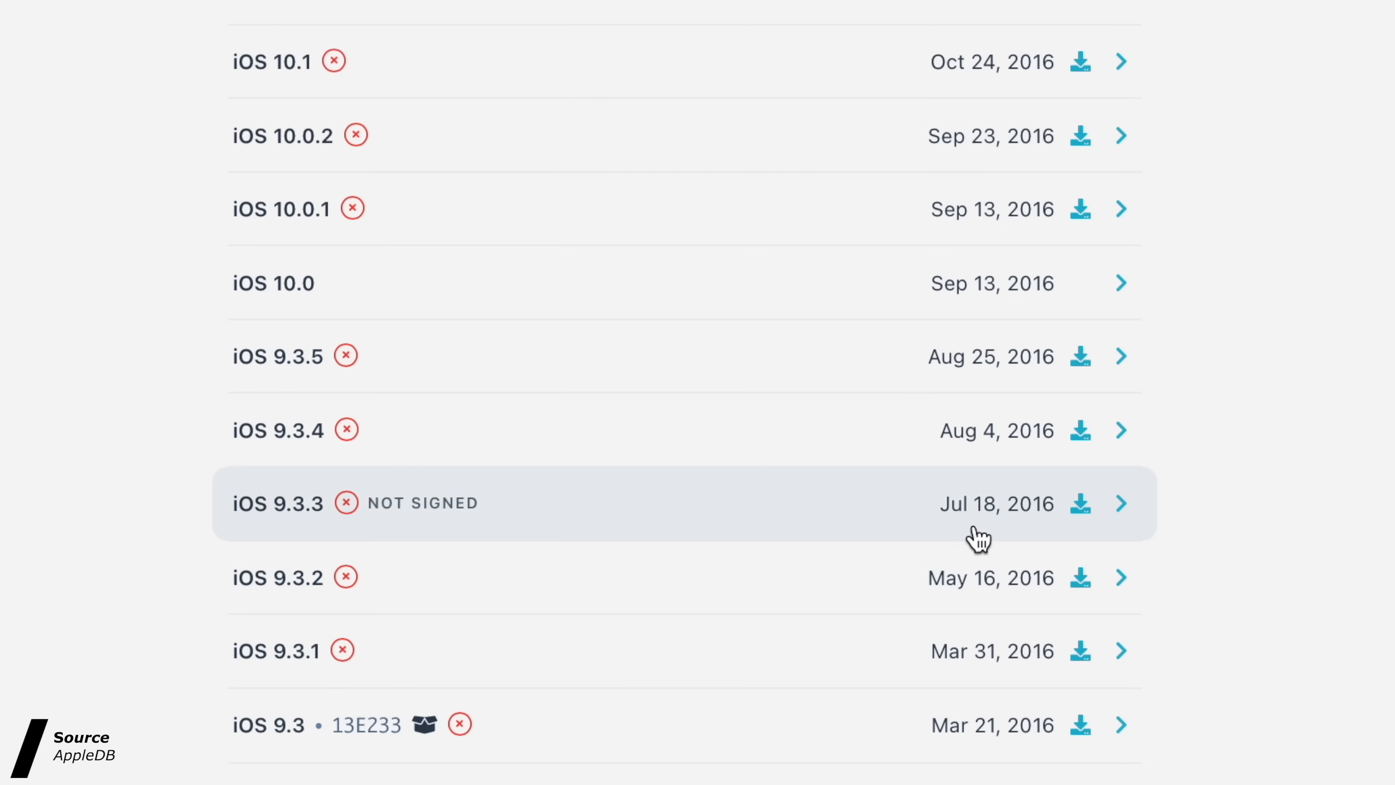
mouse_move(1058, 517)
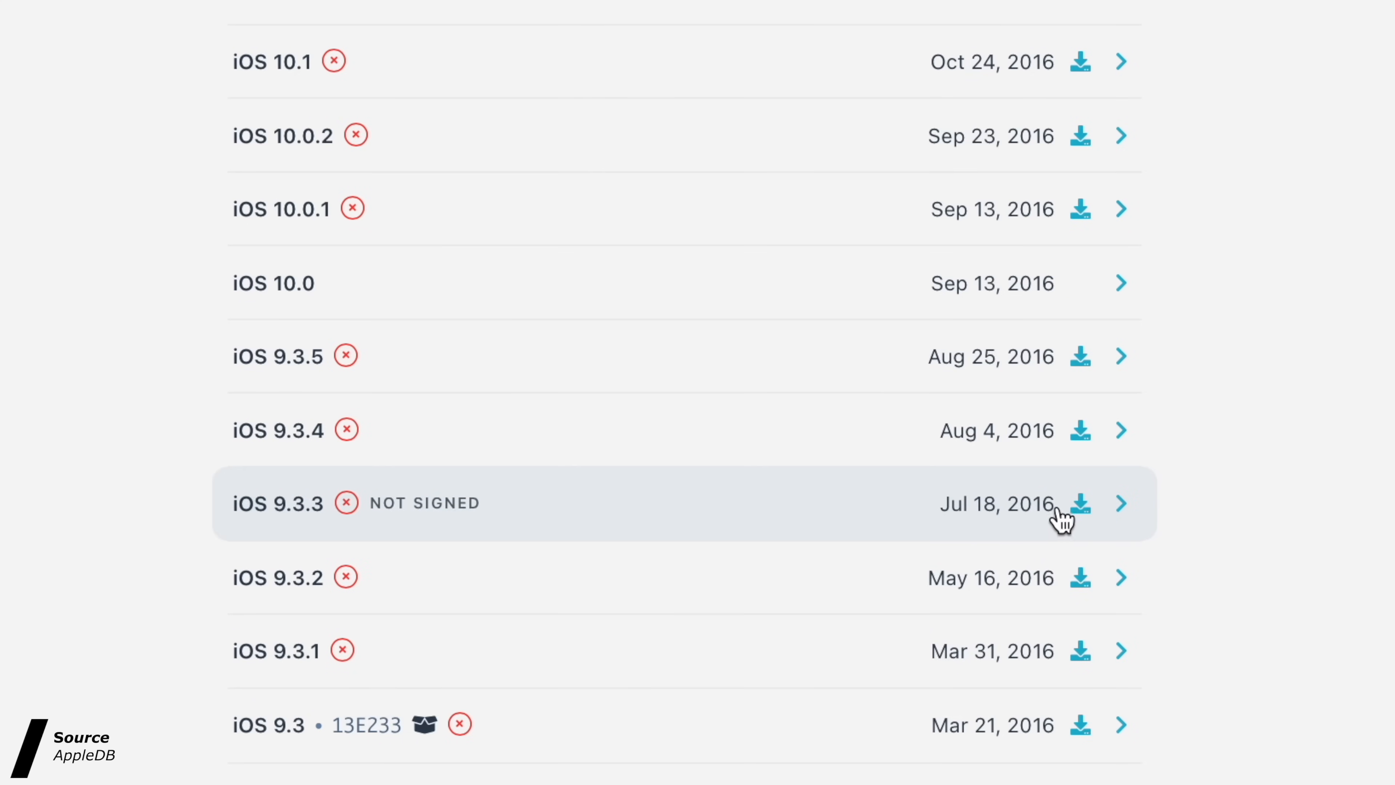
mouse_move(812, 533)
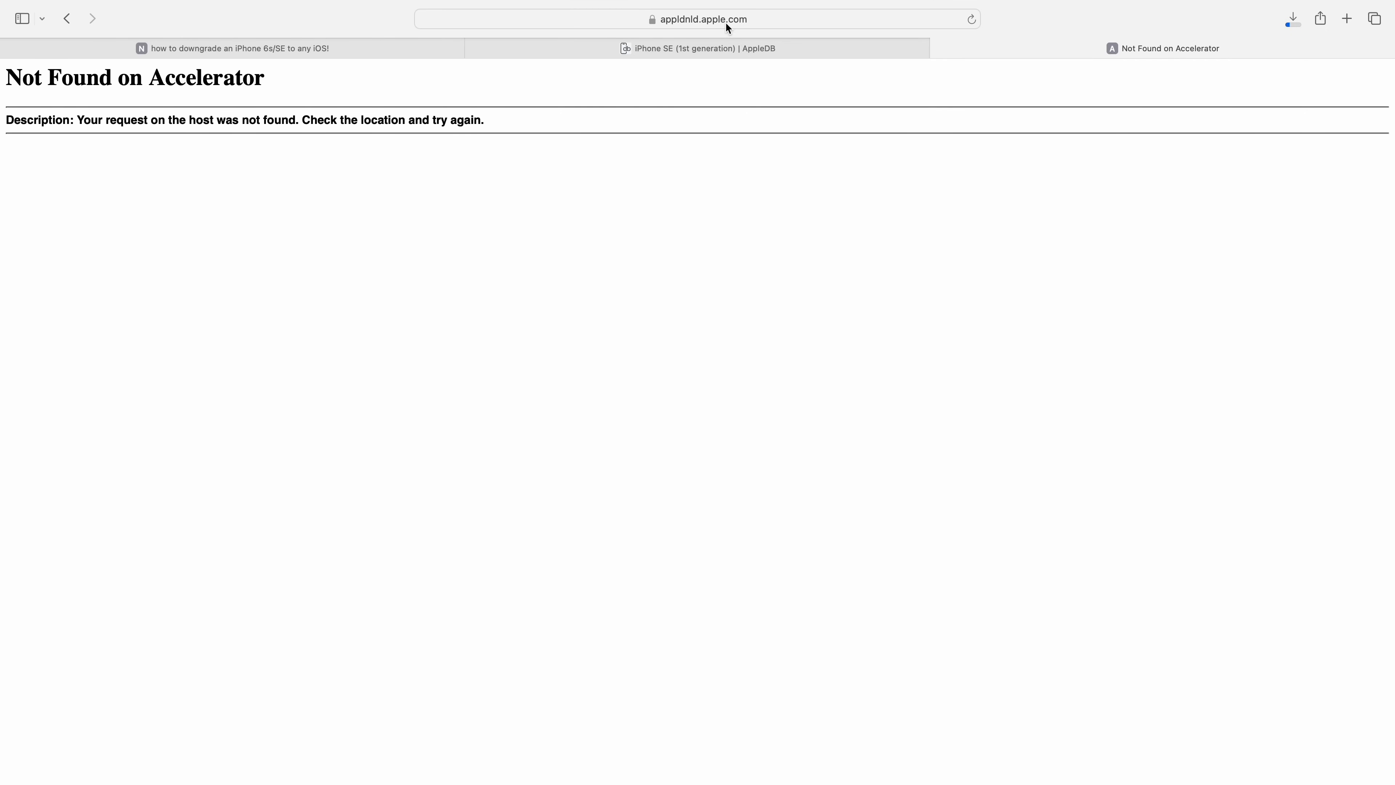
click(704, 19)
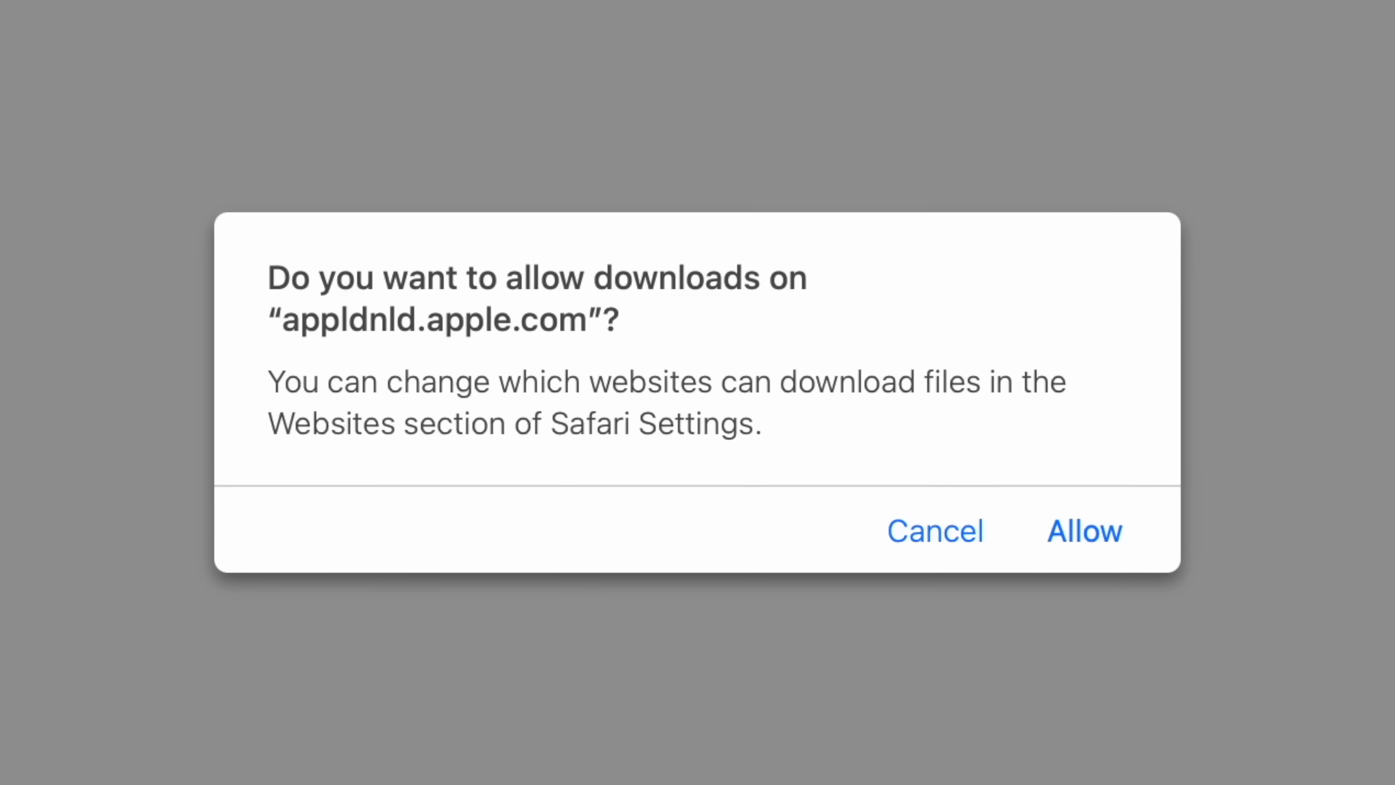
click(1087, 531)
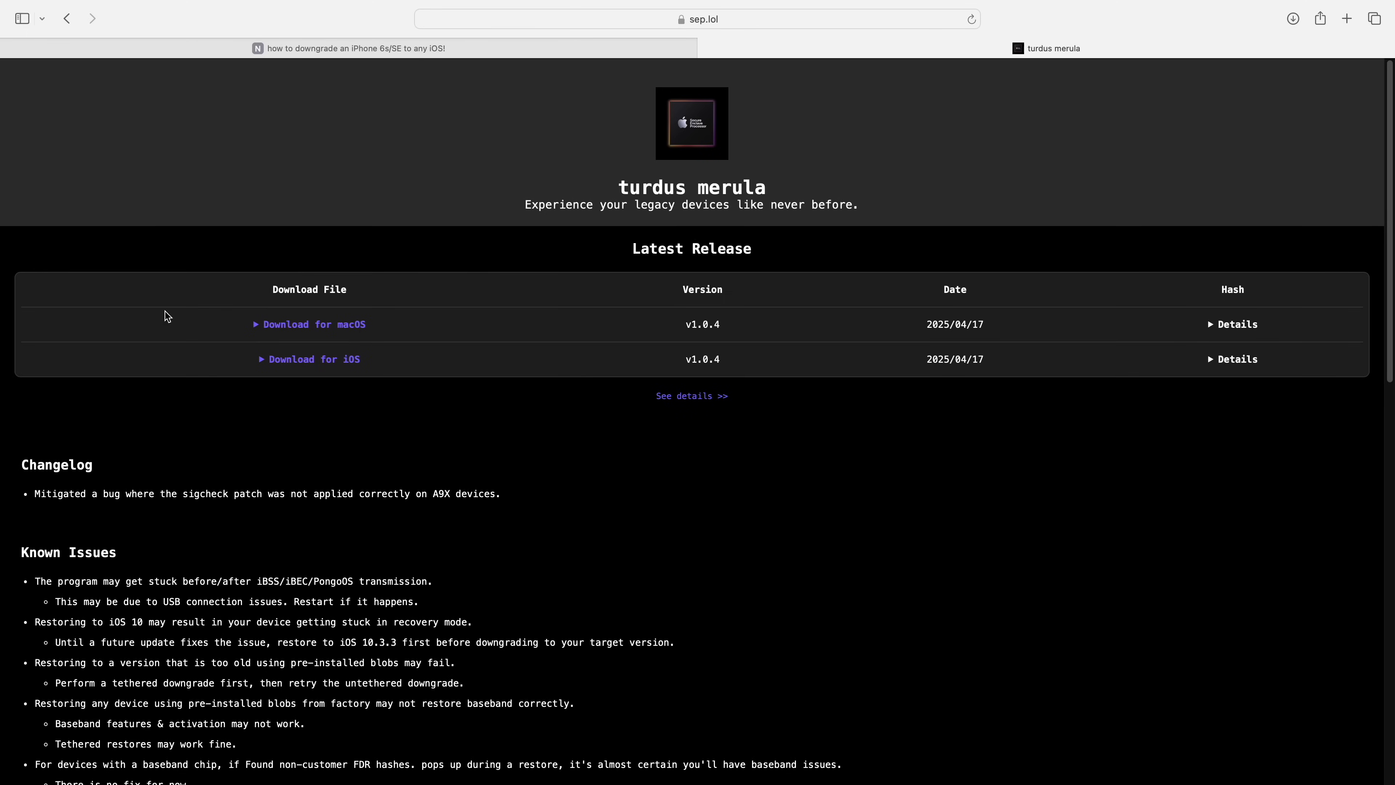
Download the latest turdus merula macOS release from sep.lol
click(310, 324)
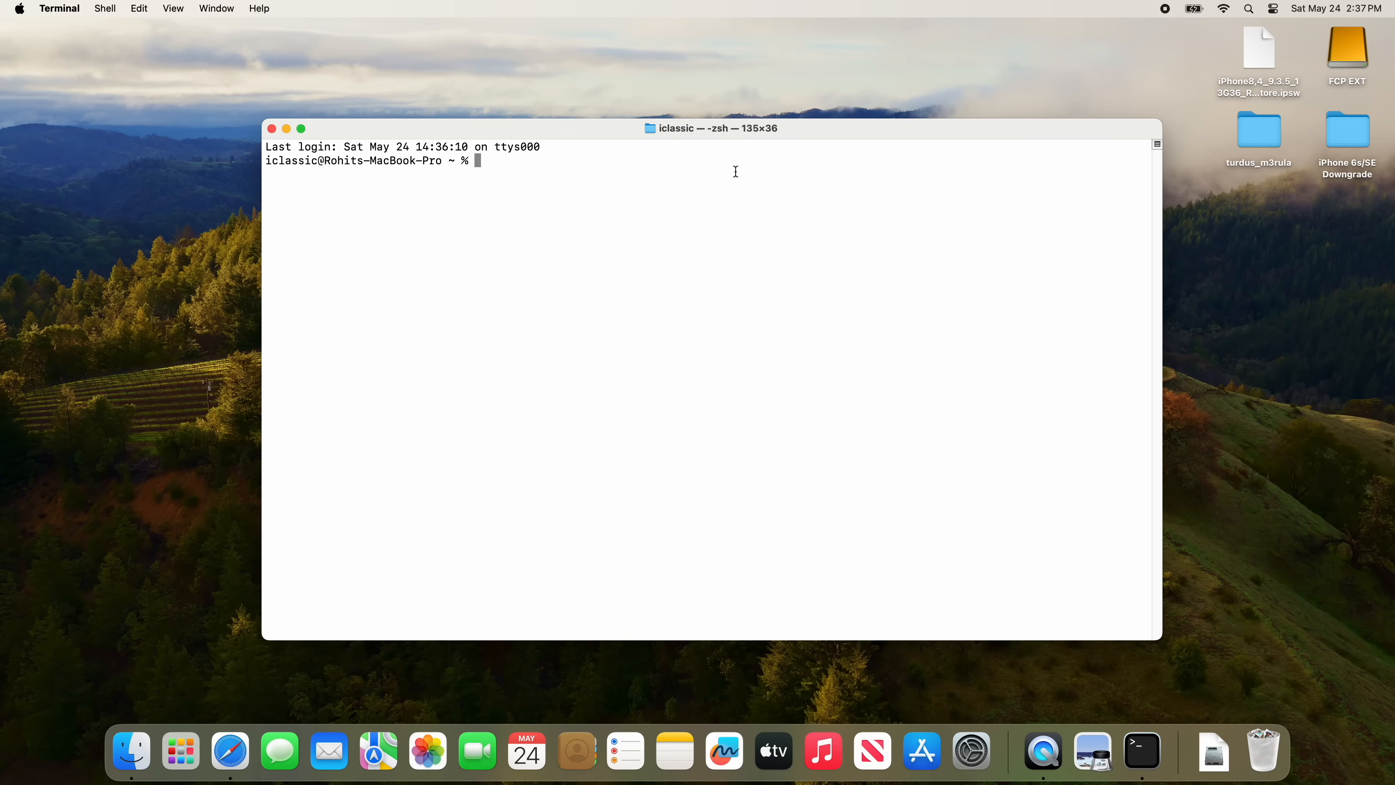
cd into the turdus_m3rula folder and clear quarantine attributes from turdusra1n and turdus_merula
text(cd)
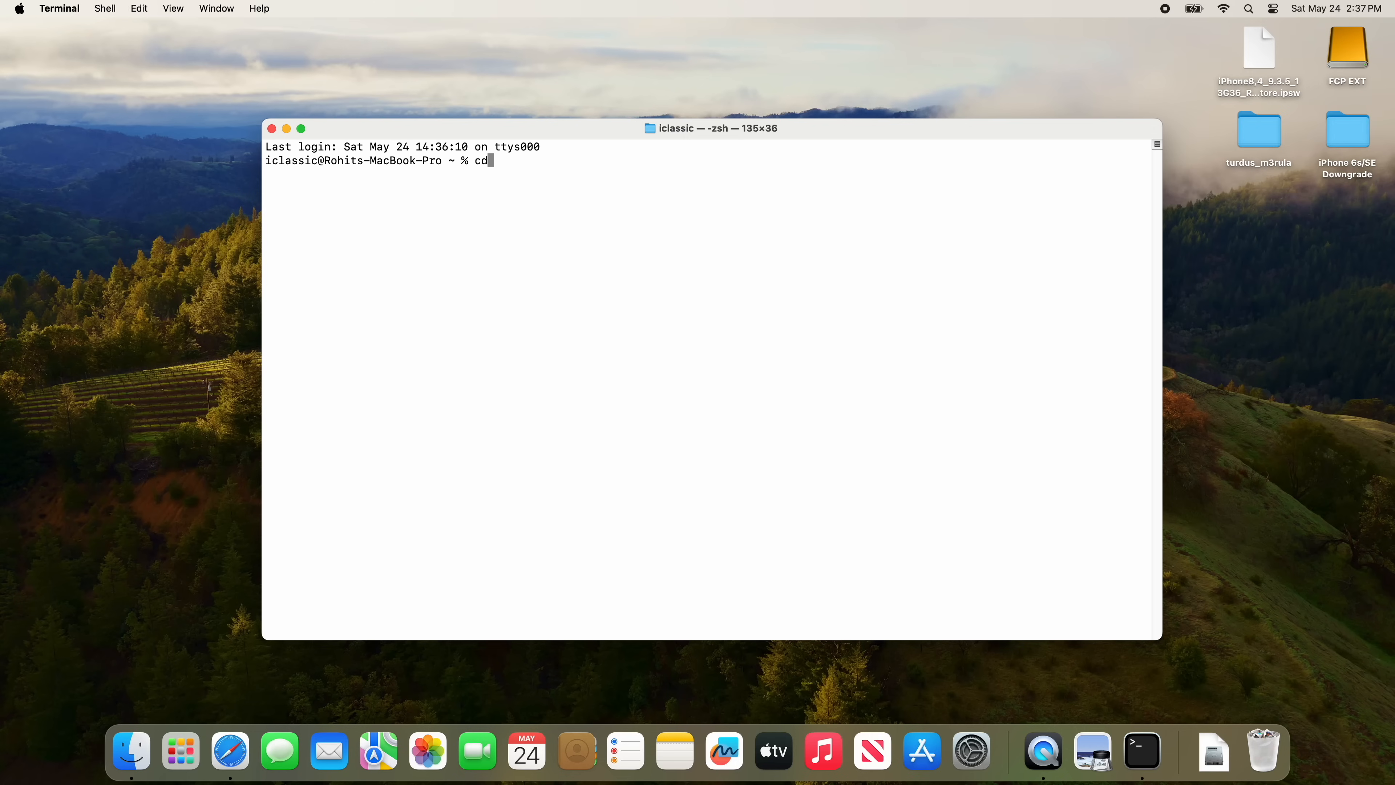
drag(1258, 134, 721, 205)
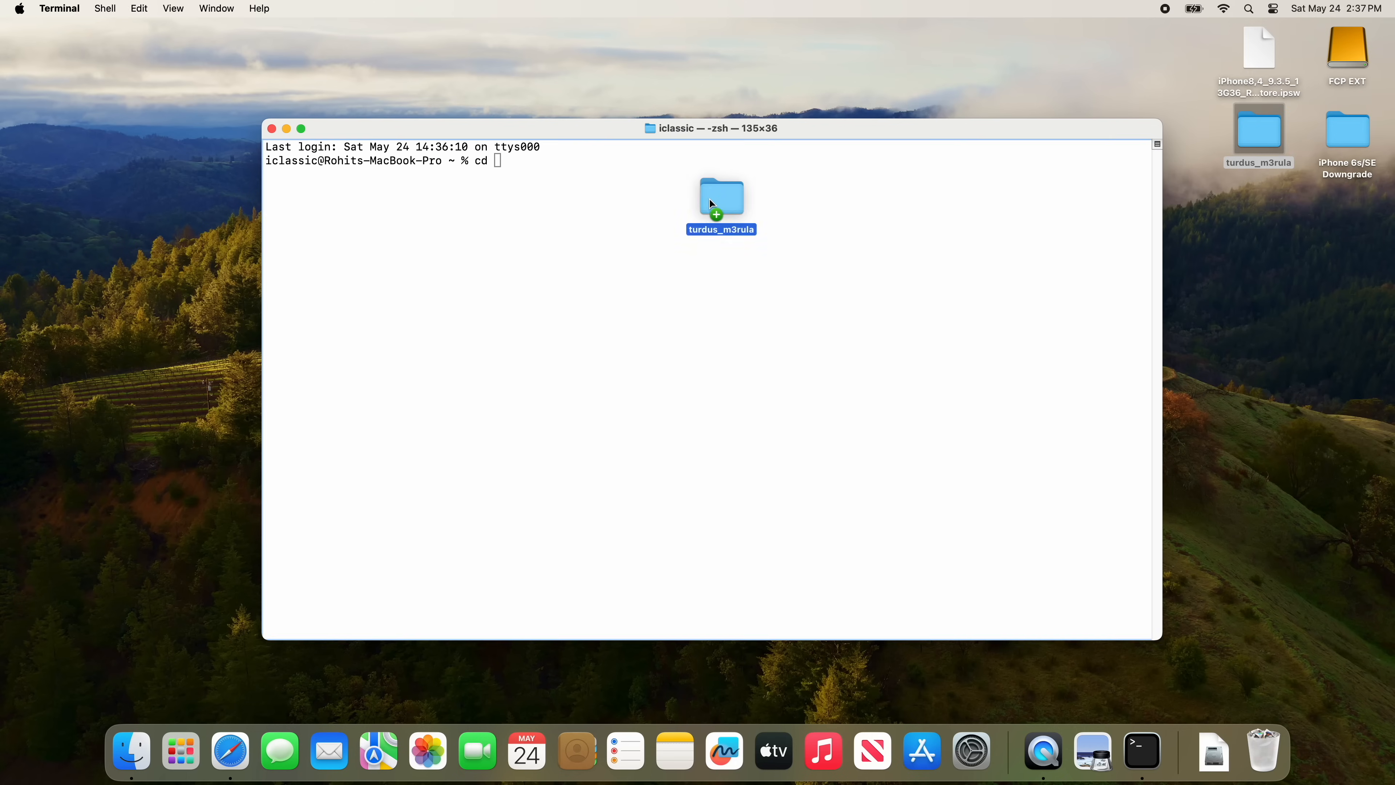
drag(721, 196, 614, 160)
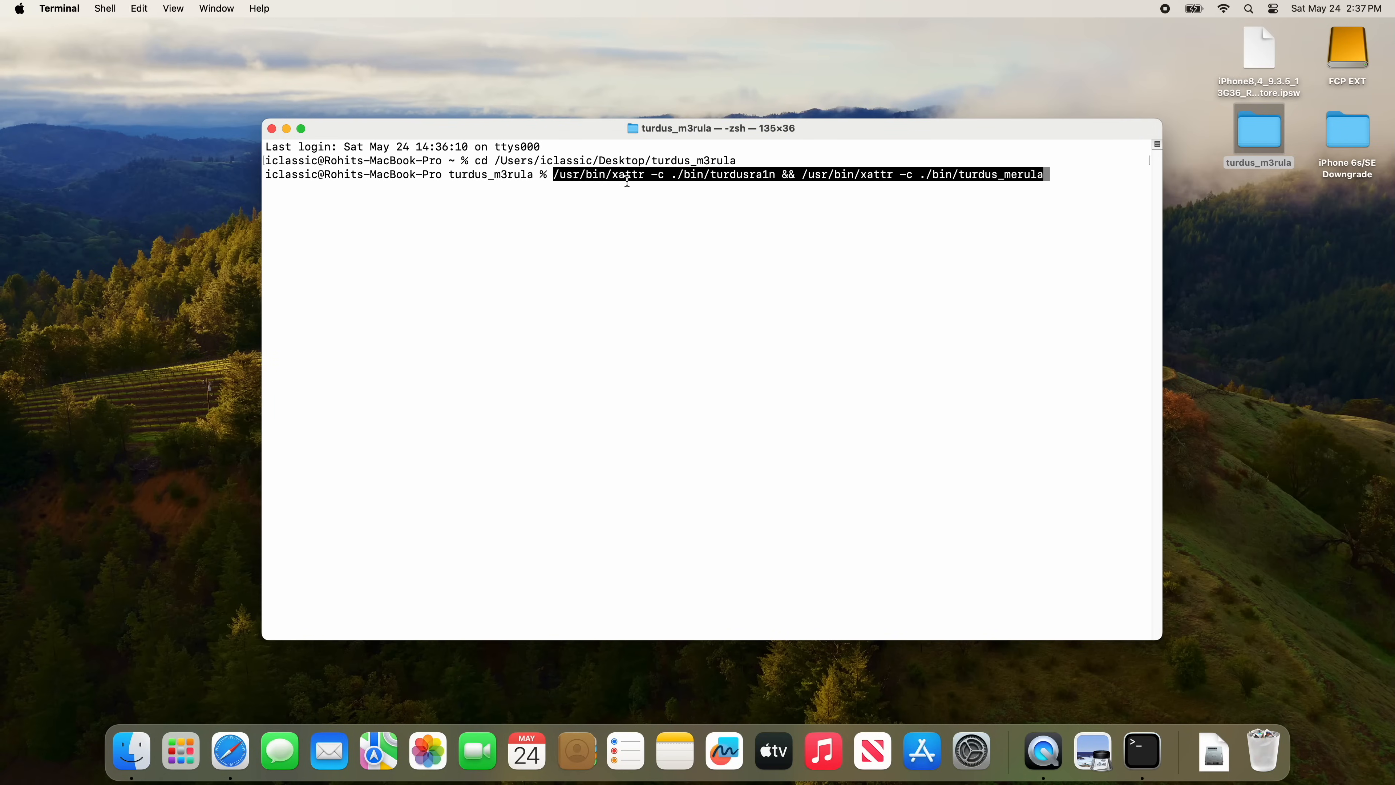
key(Return)
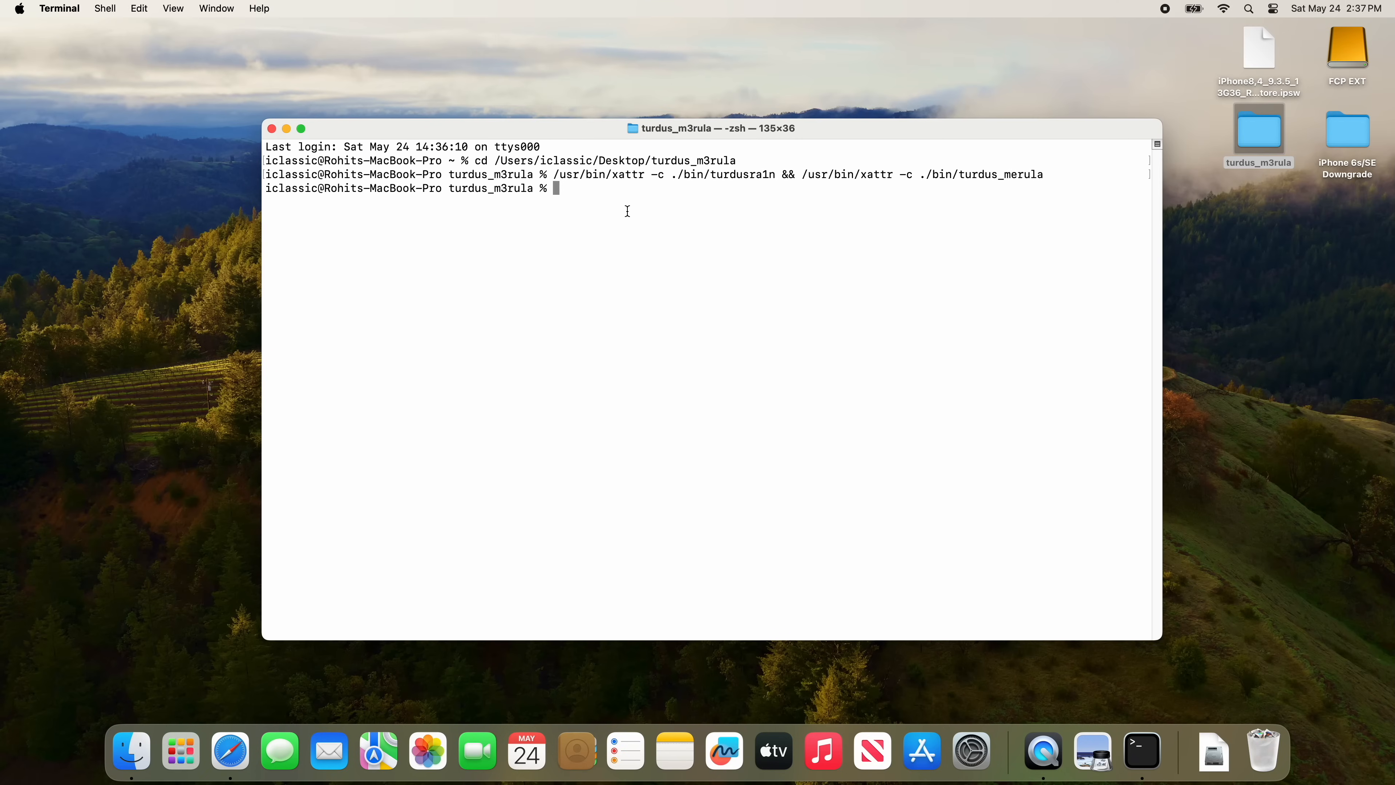
Run ./bin/turdusra1n -ED, which macOS blocks over libirecv.dylib
text(./bin/turdusra1n -ED)
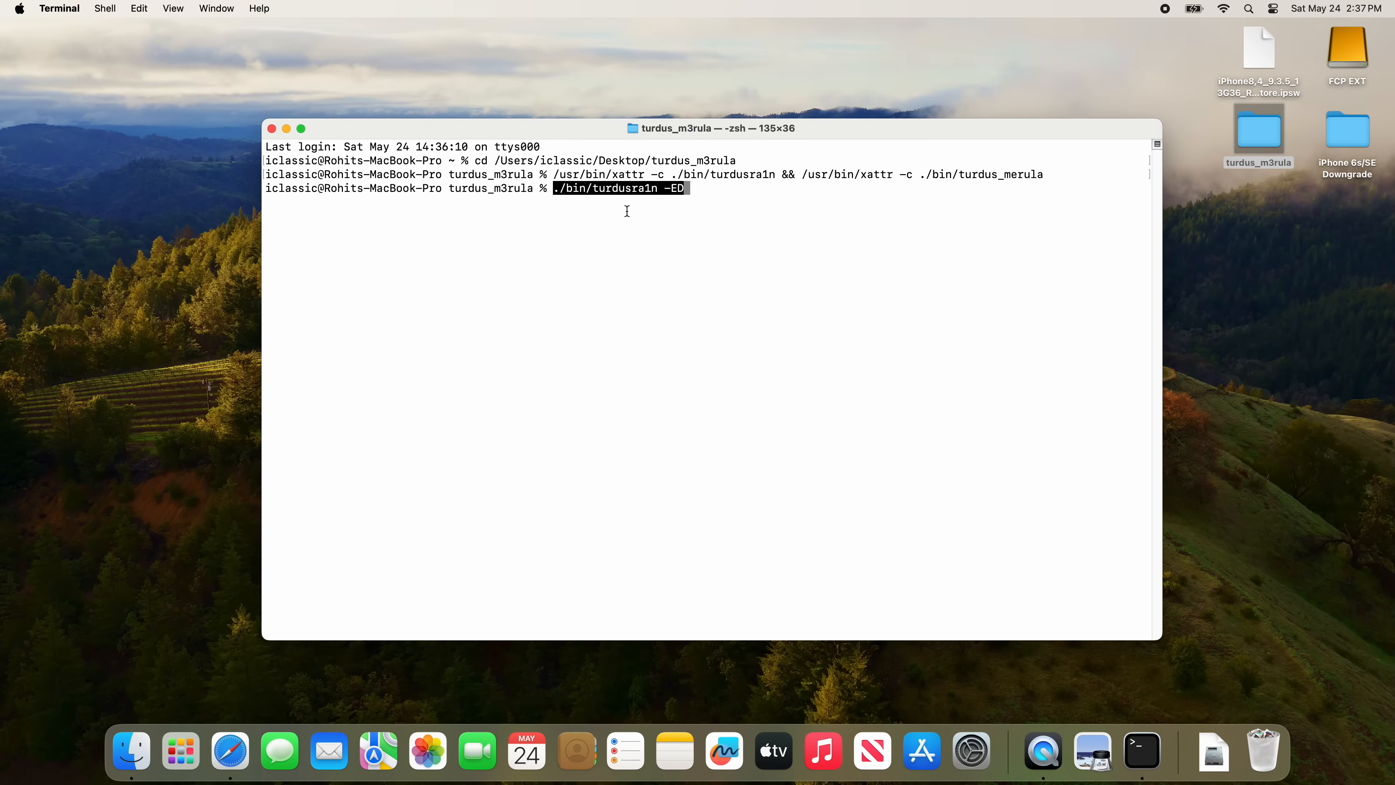
key(Return)
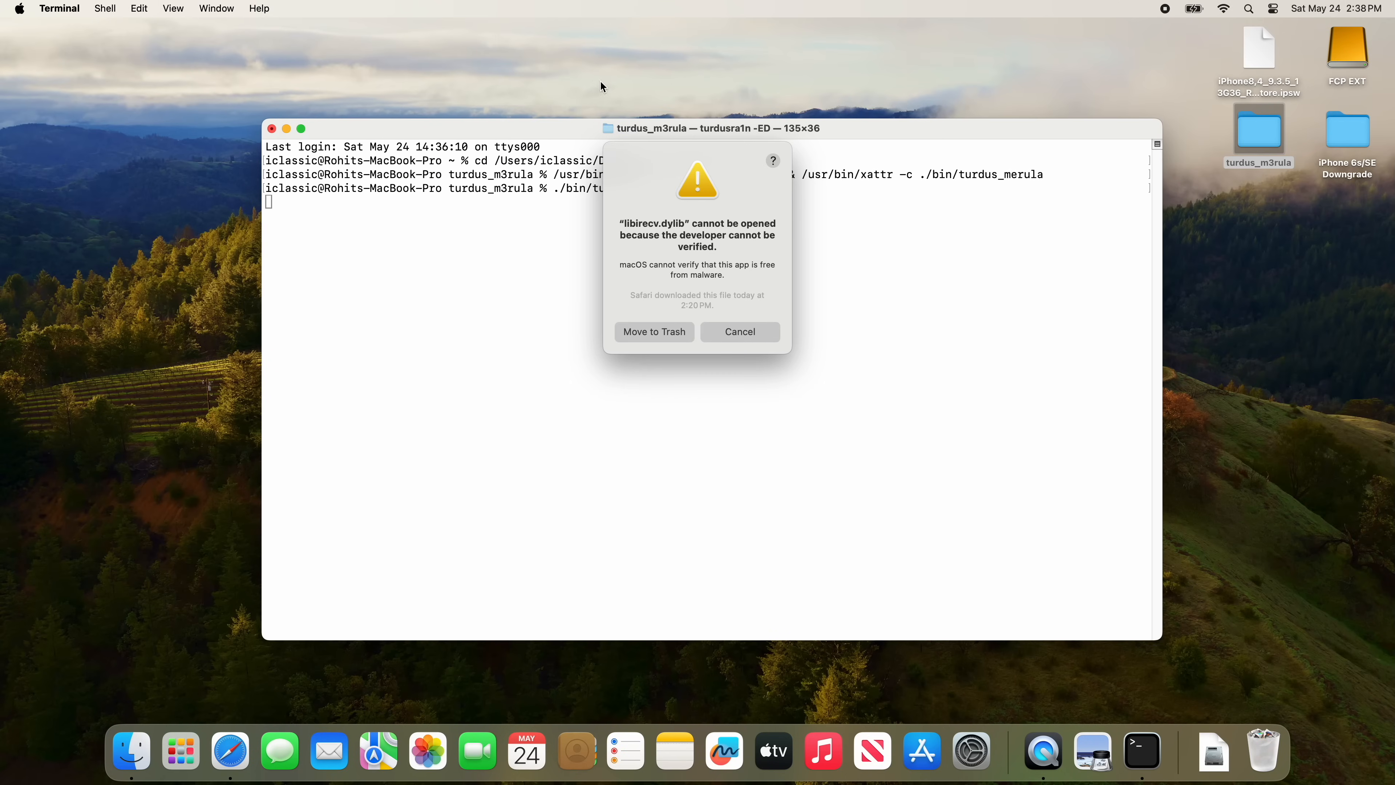
mouse_move(775, 350)
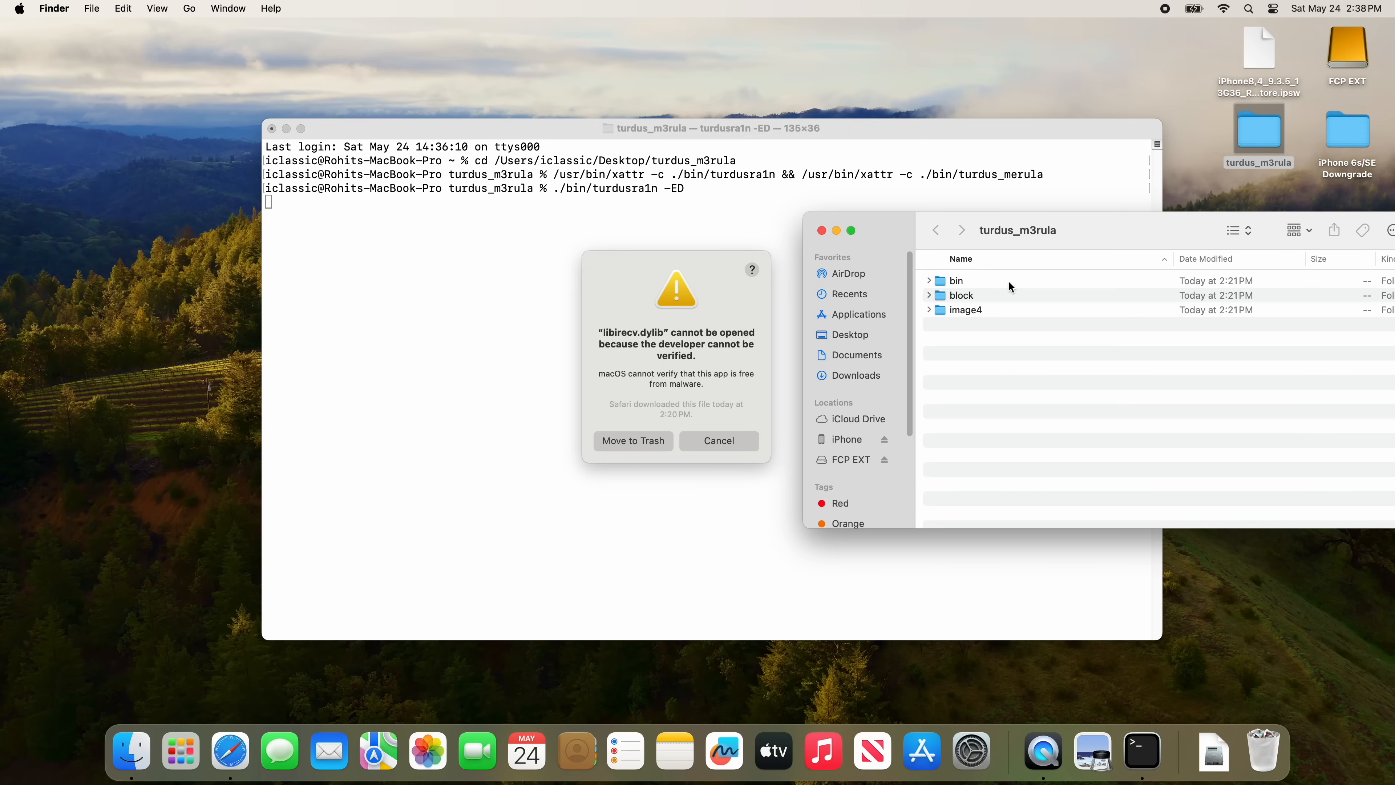
Locate libirecv.dylib in Finder under turdus_m3rula's bin/lib and bring up its options
double_click(957, 281)
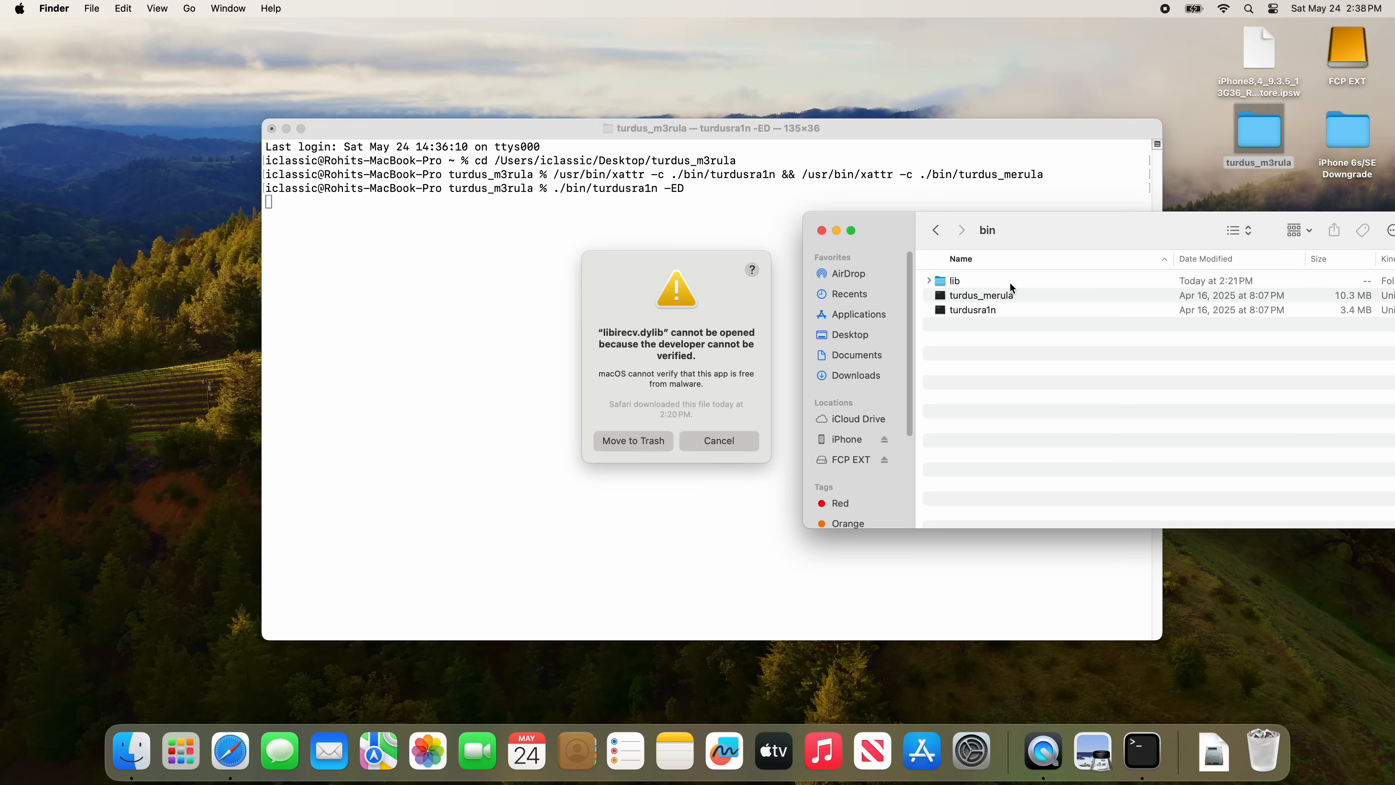
double_click(954, 281)
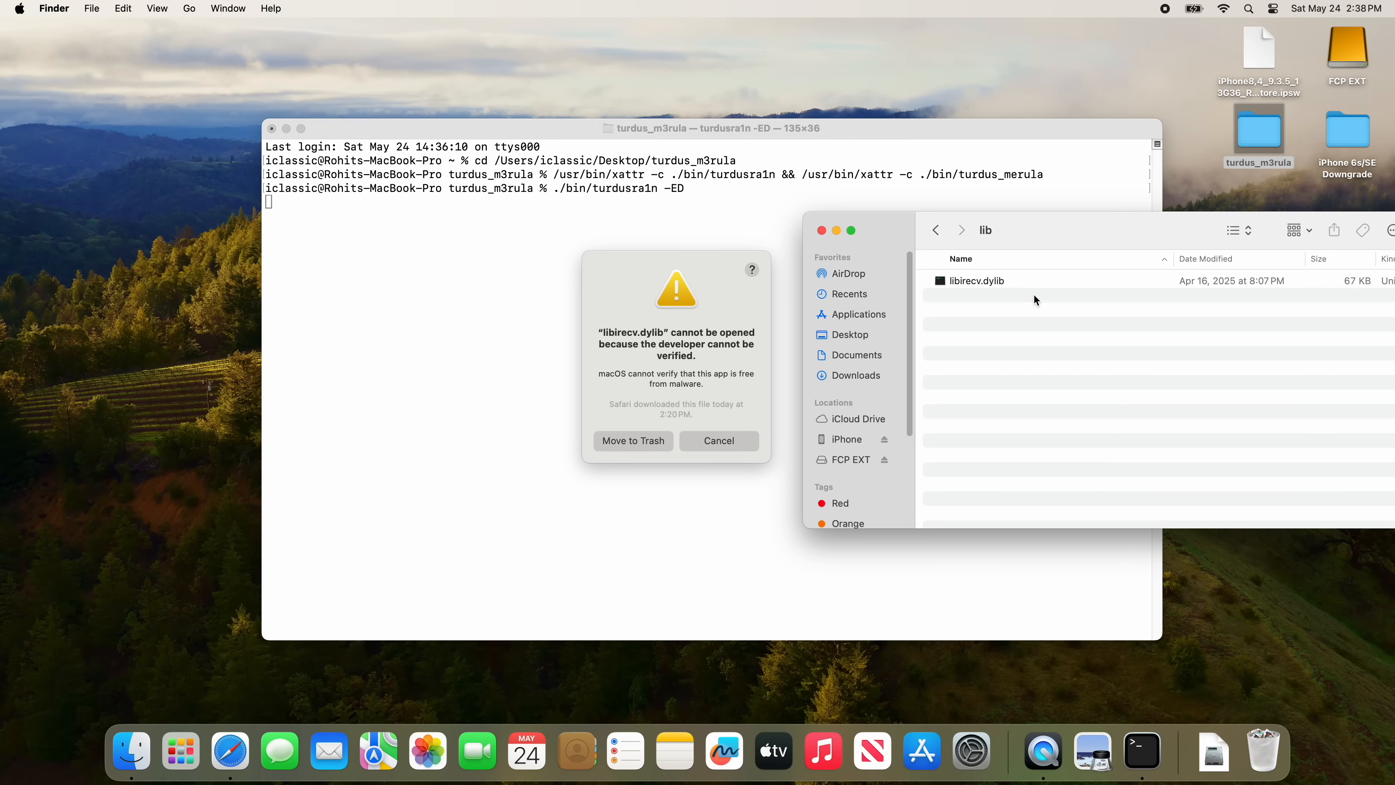
right_click(977, 281)
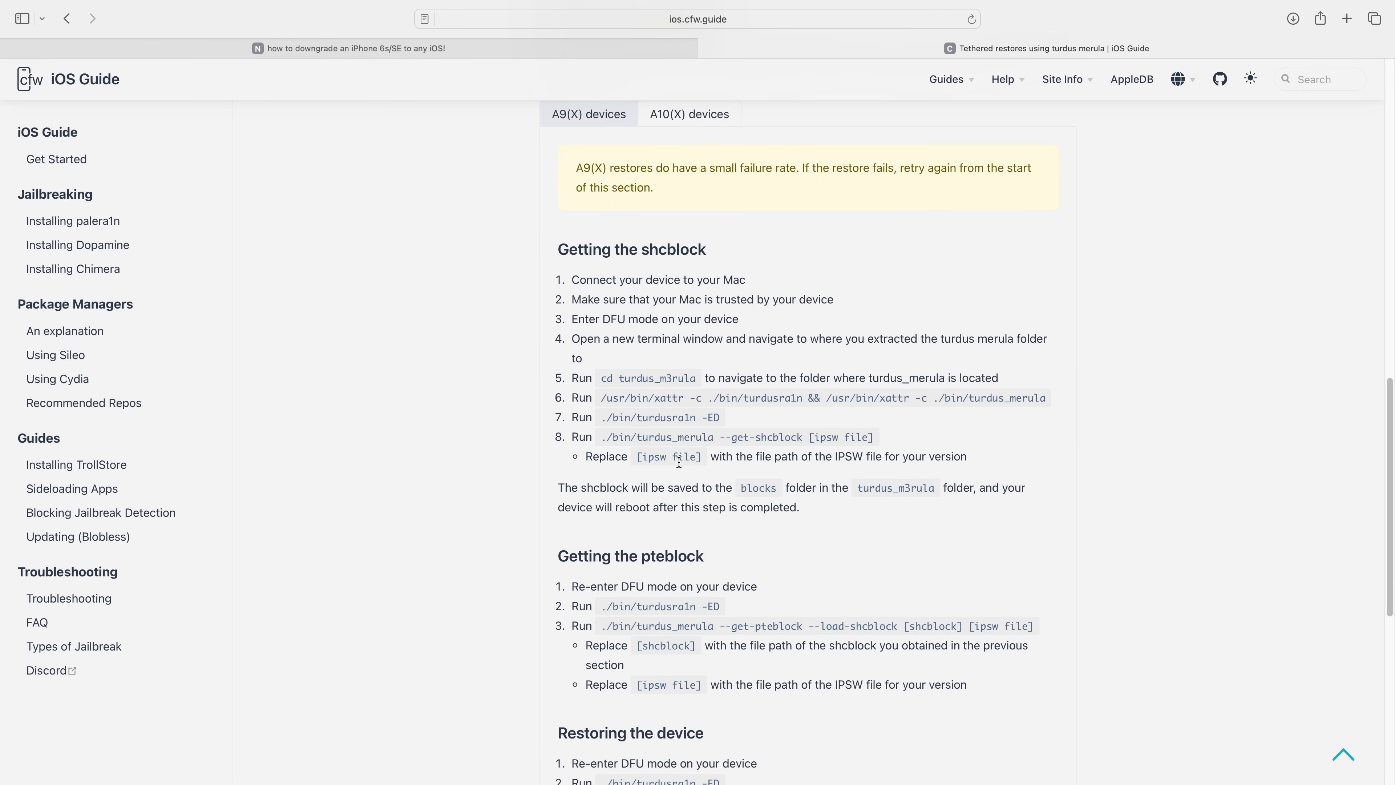
mouse_move(602, 437)
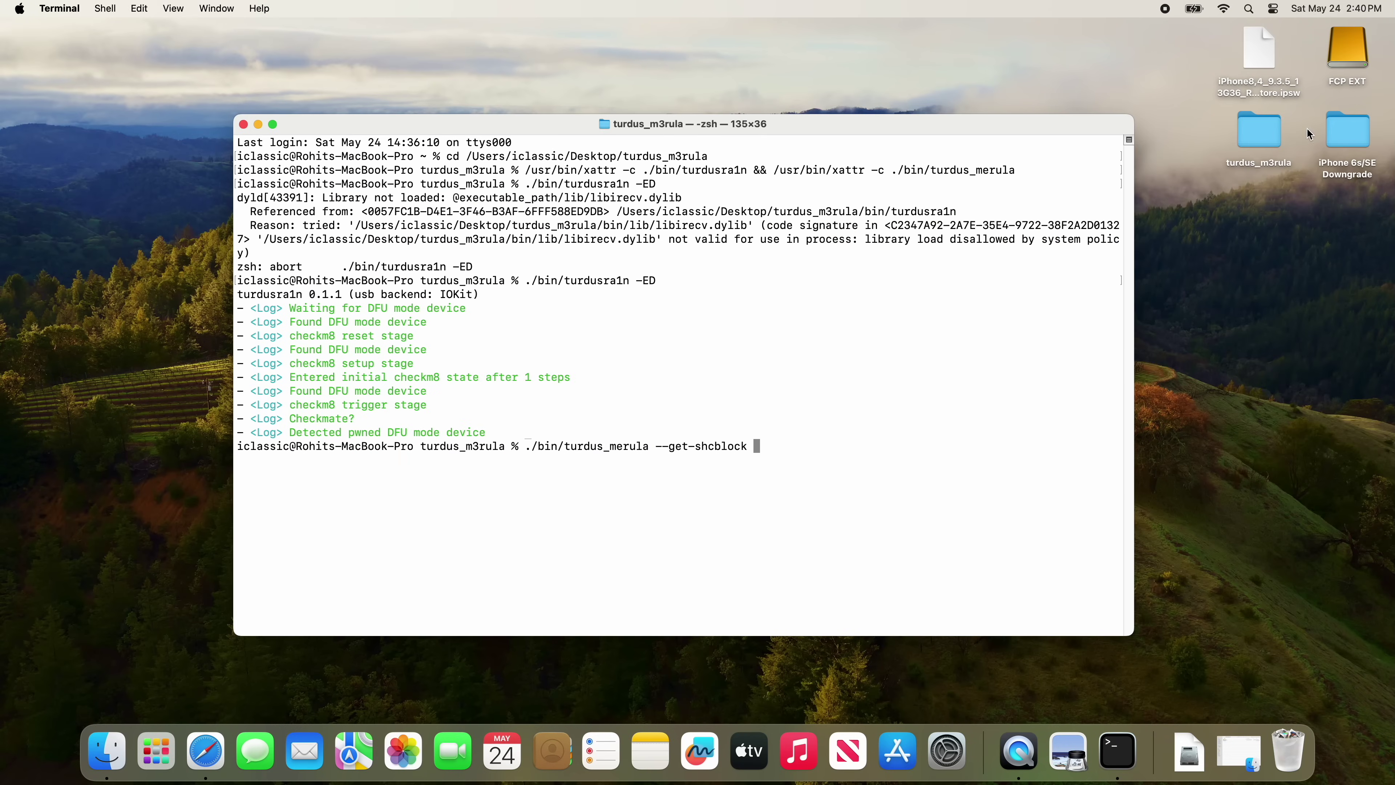
Run ./bin/turdus_merula --get-shcblock on the iPhone8,4 9.3.5 IPSW from the desktop
drag(1258, 49, 956, 338)
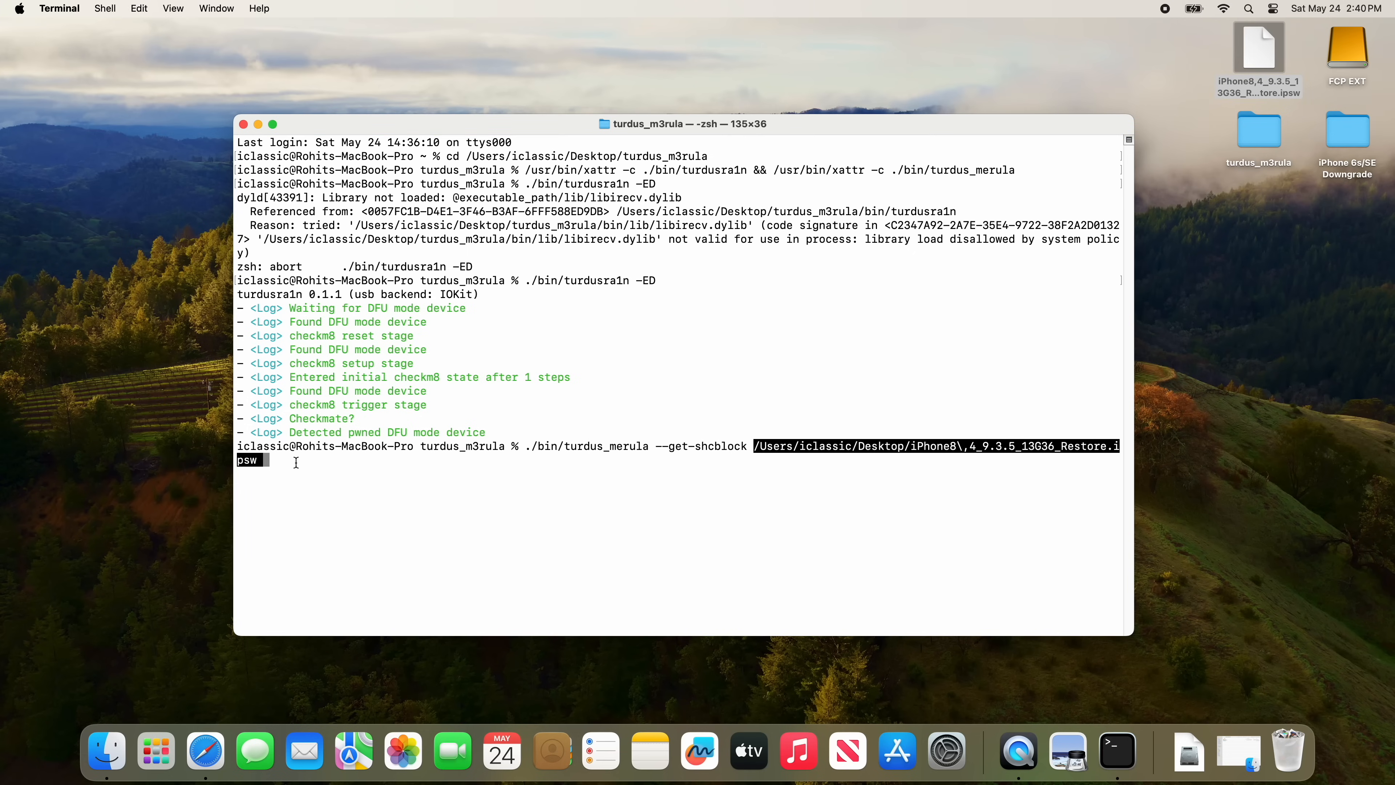
key(Return)
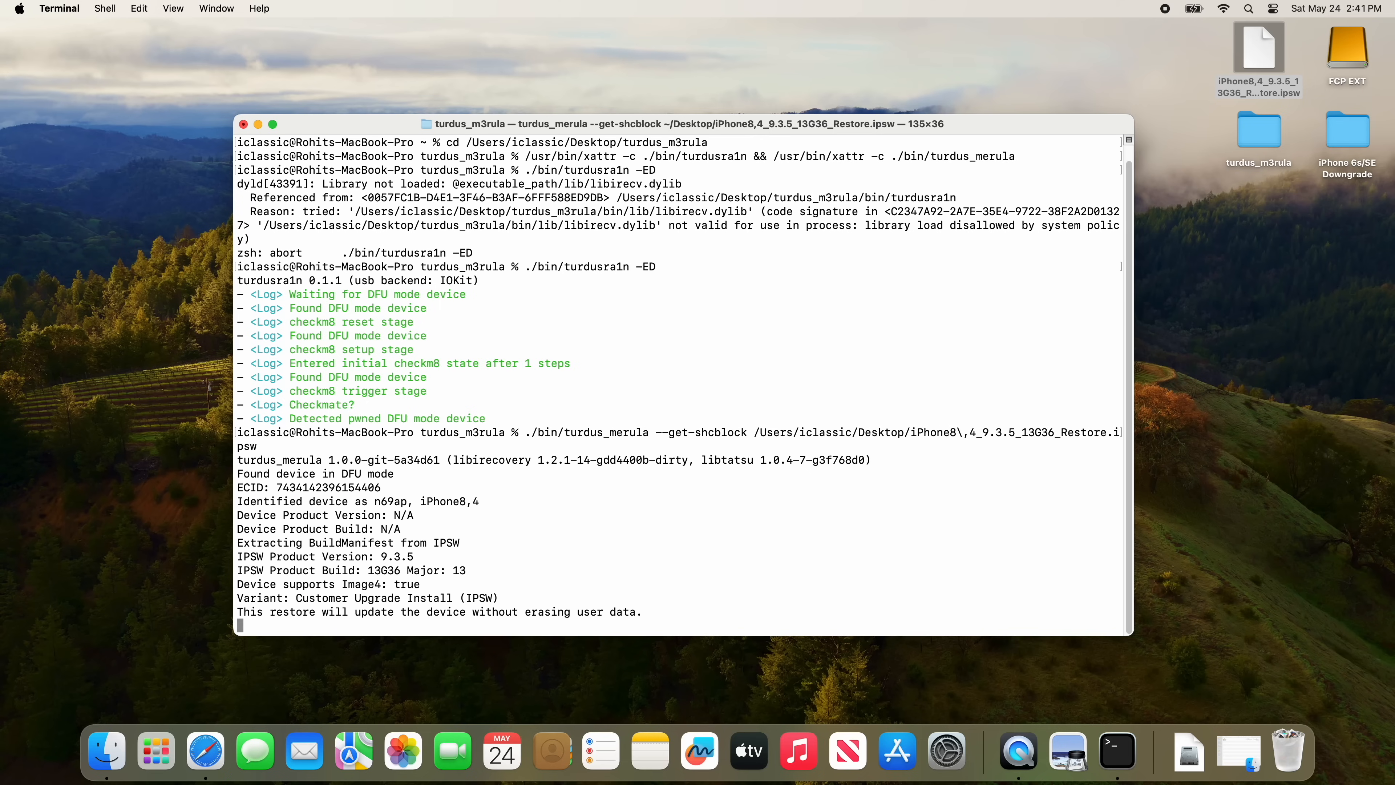